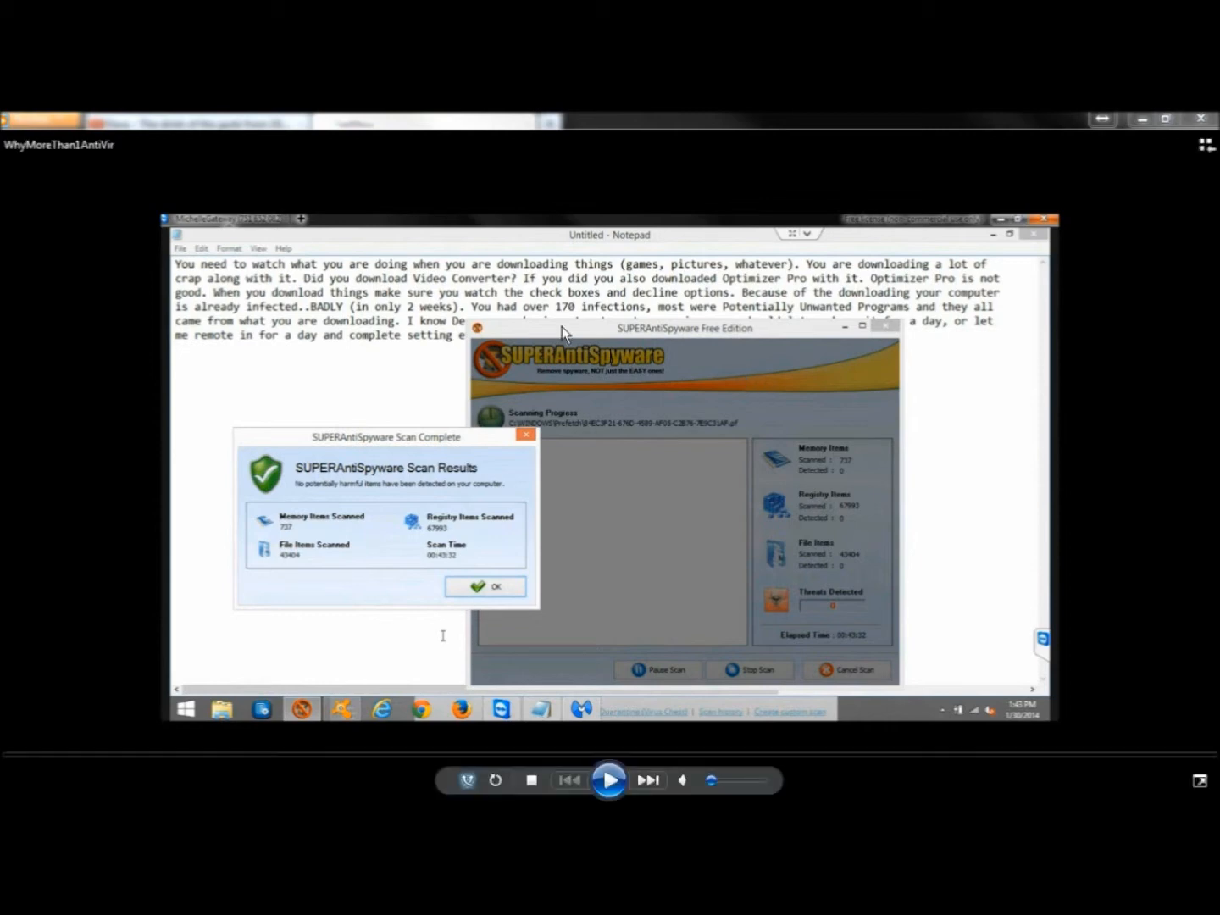
pyautogui.moveTo(456, 320)
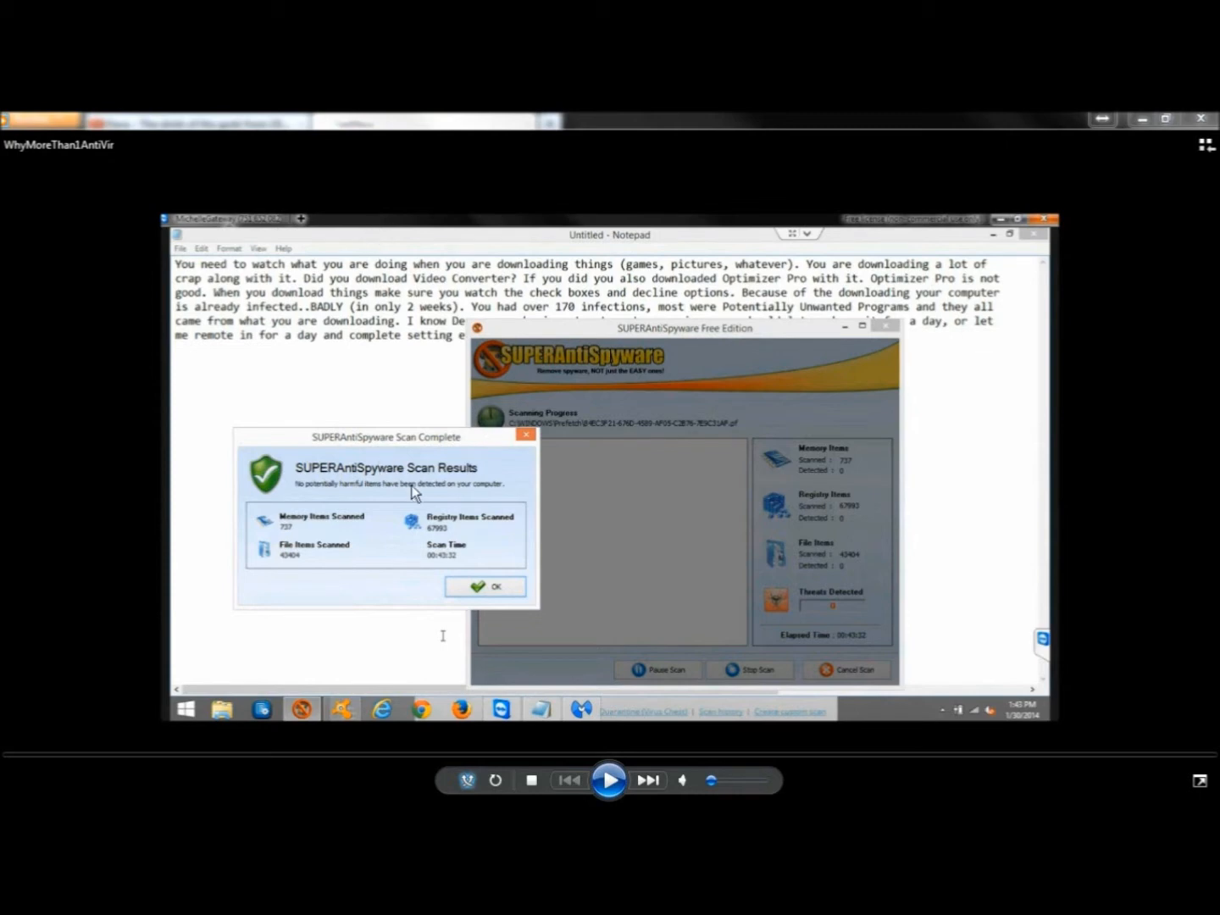
pyautogui.moveTo(529, 386)
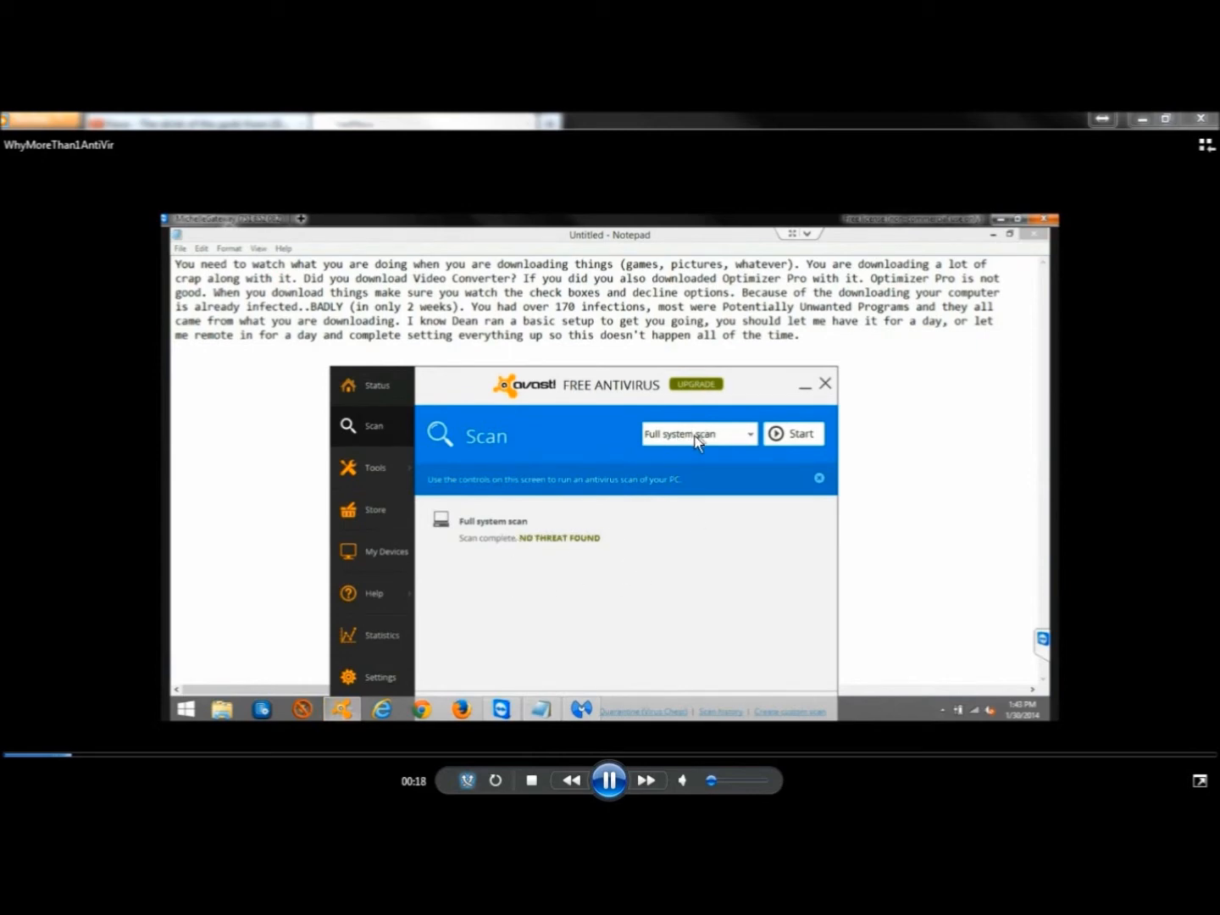
pyautogui.moveTo(761, 393)
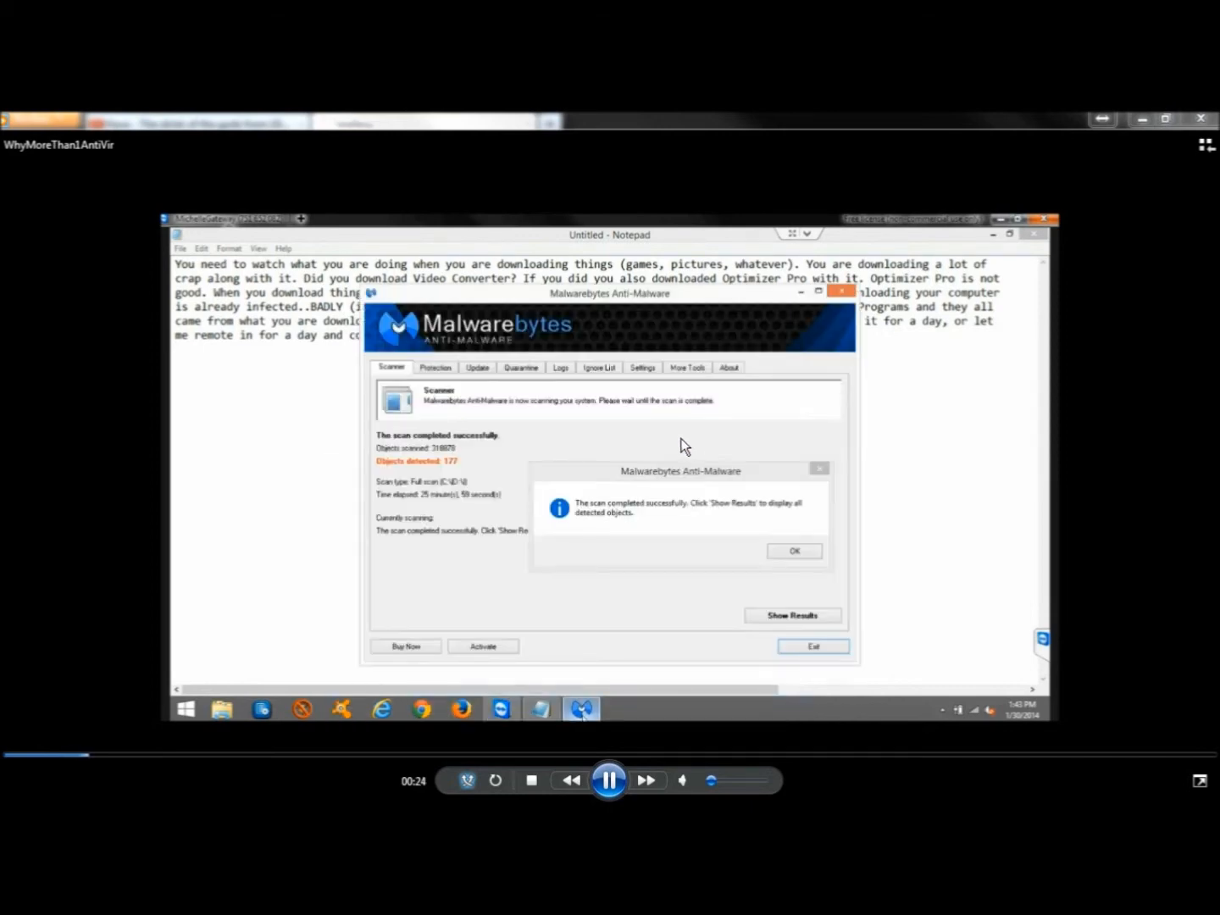
pyautogui.moveTo(623, 431)
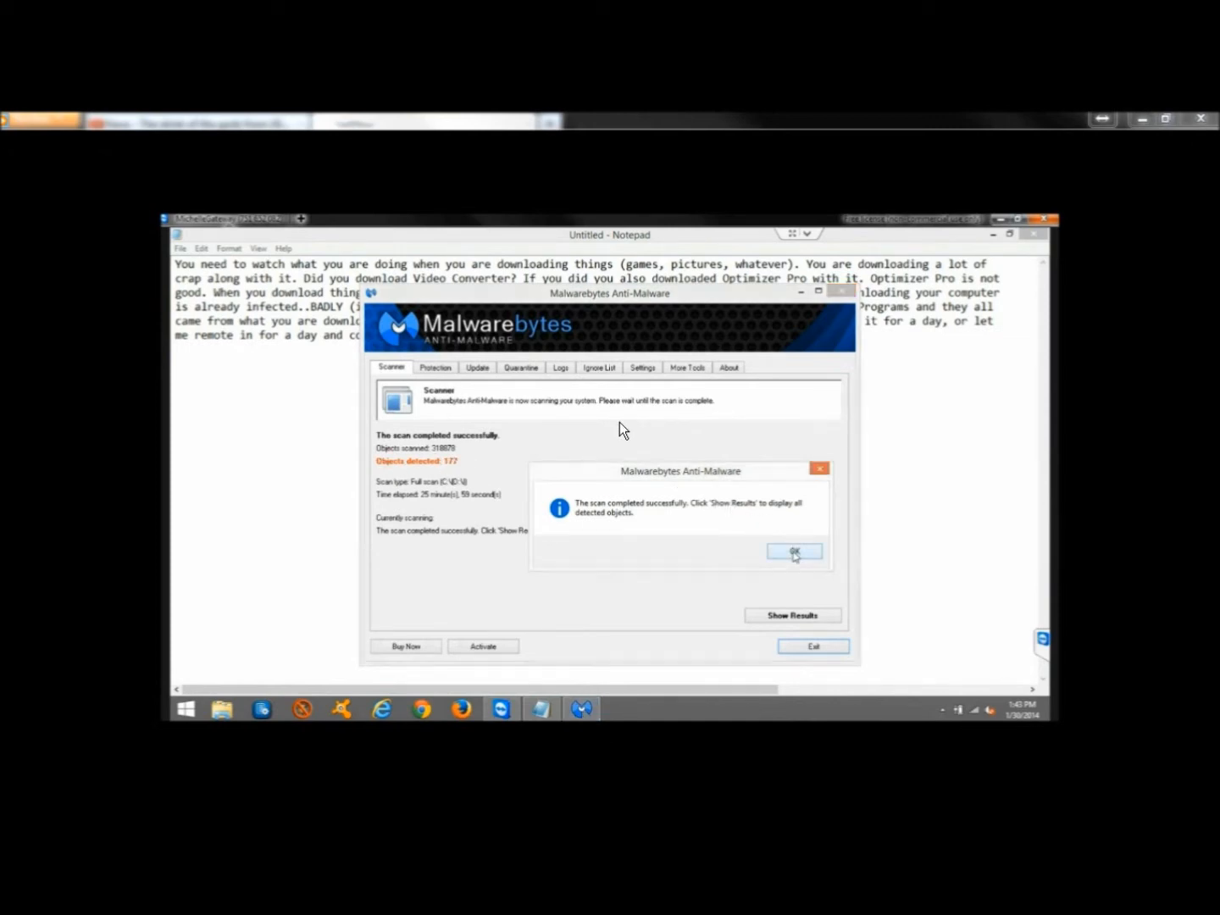
# Dismiss the scan-completed message box for the 177-object scan
pyautogui.click(793, 551)
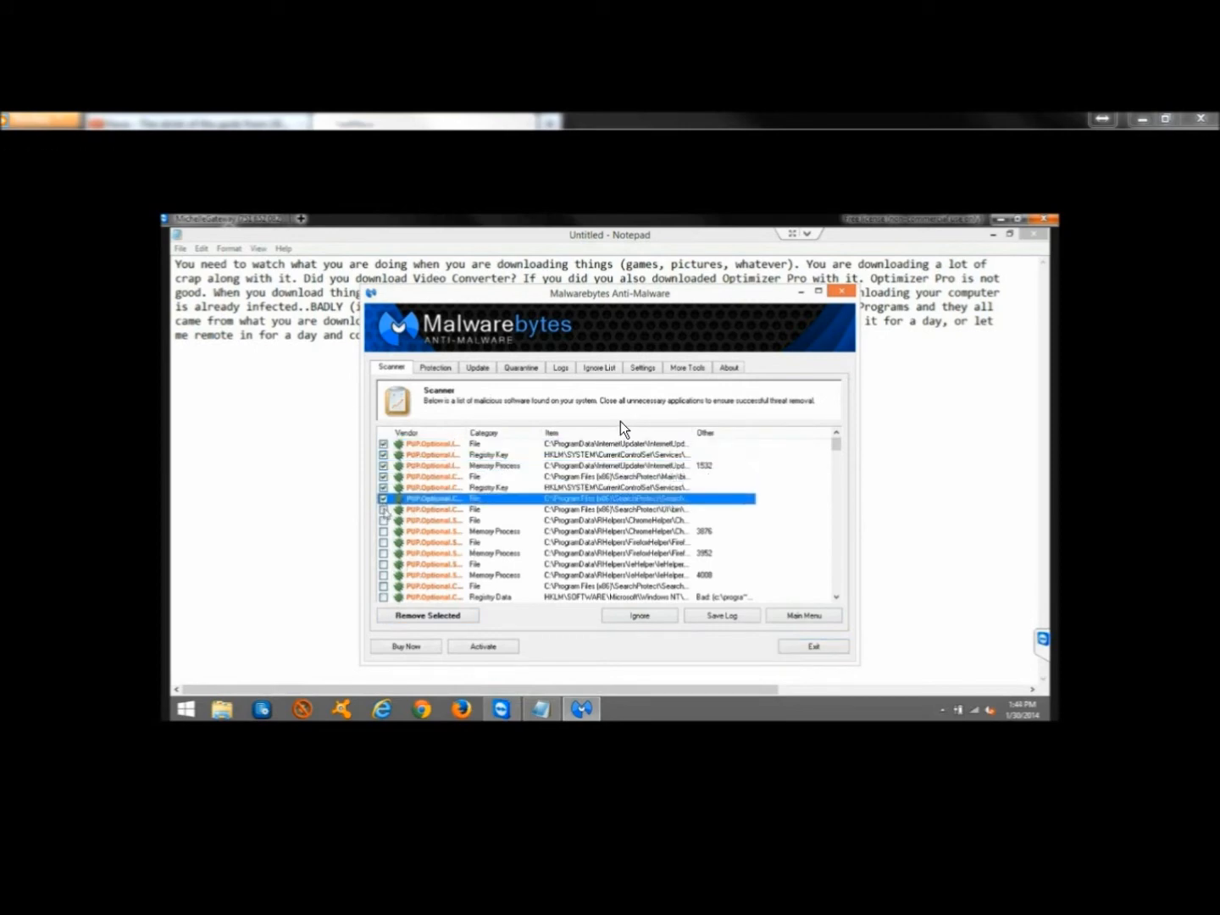
# Scroll through the checked list of detected threats before removal
pyautogui.scroll(-3)
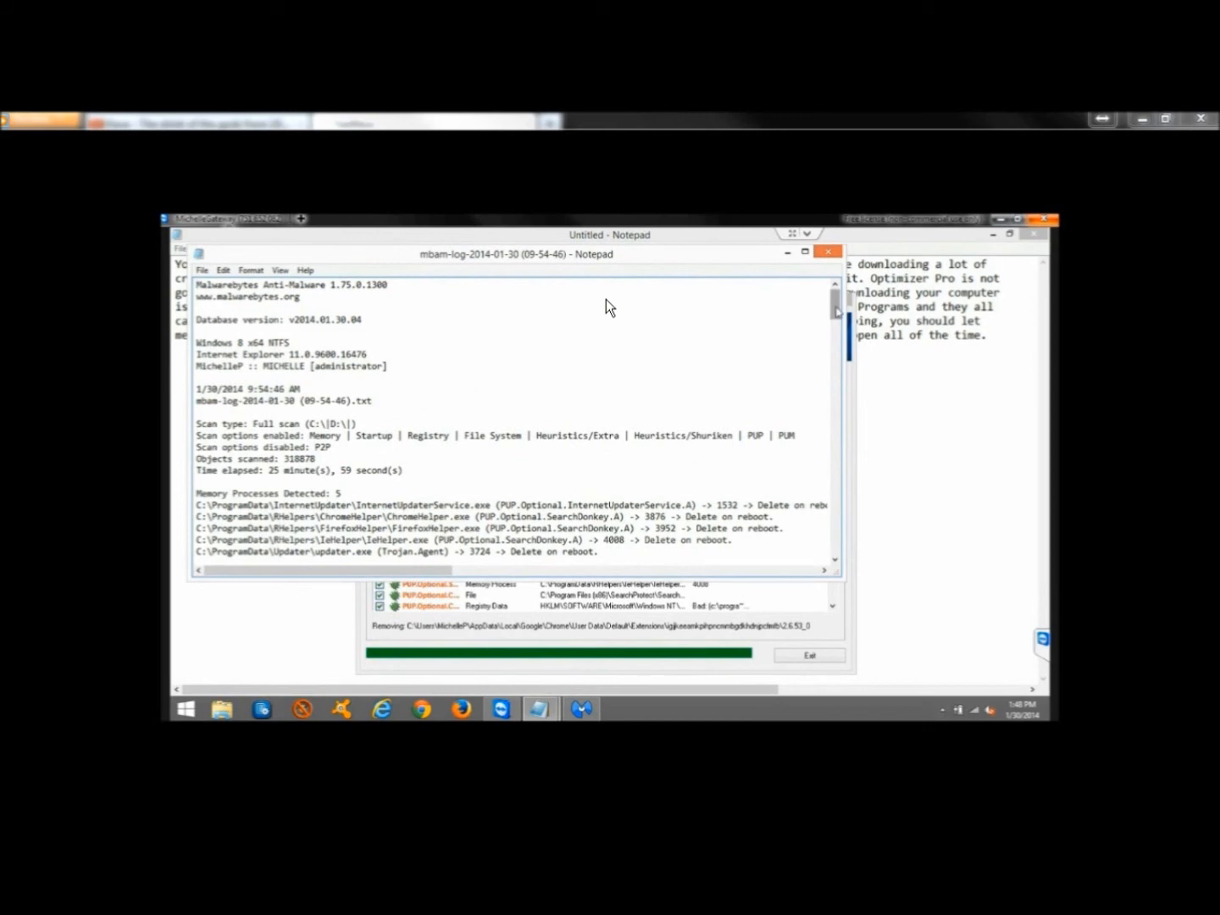
# Scroll down the mbam-log in Notepad through quarantined and deleted registry keys and folders
pyautogui.scroll(-3)
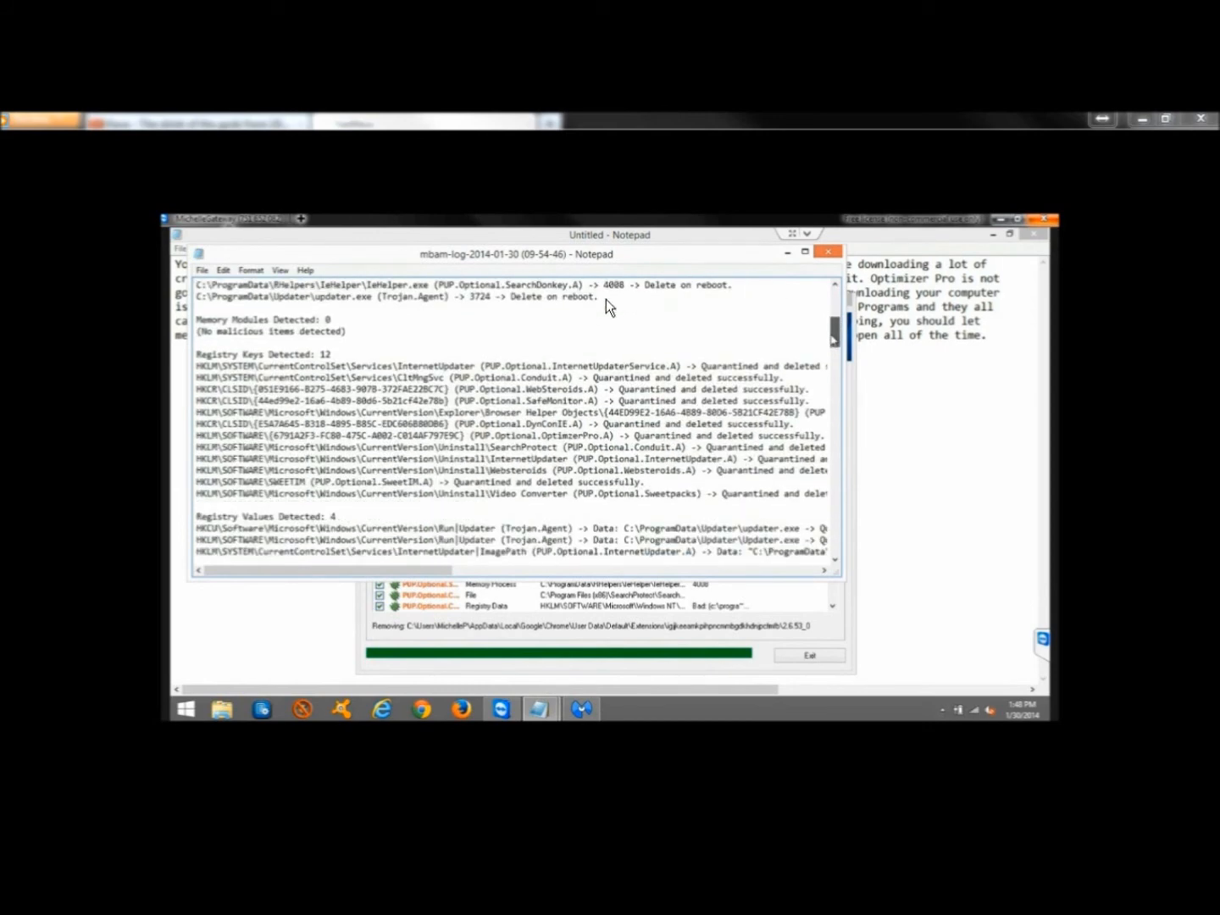
pyautogui.scroll(-3)
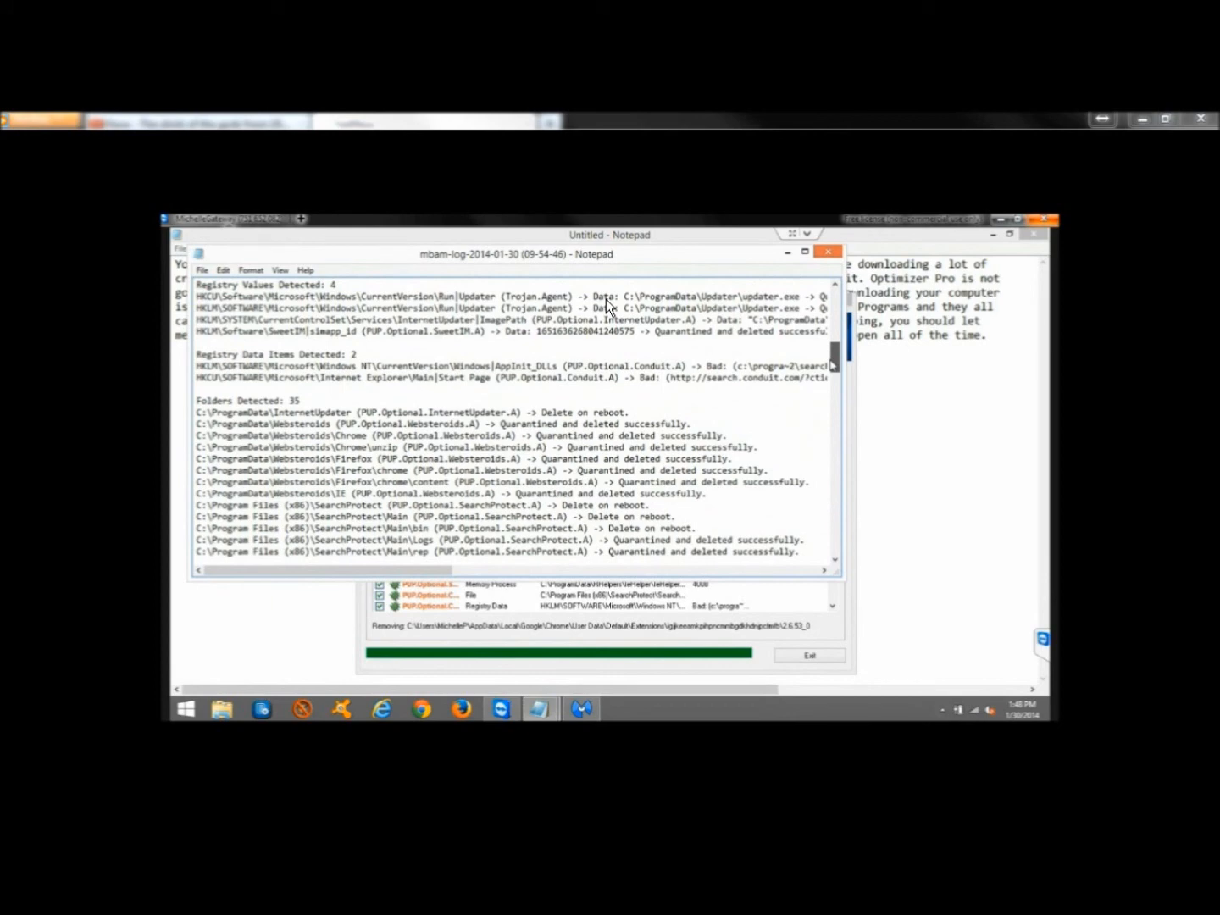
pyautogui.scroll(-3)
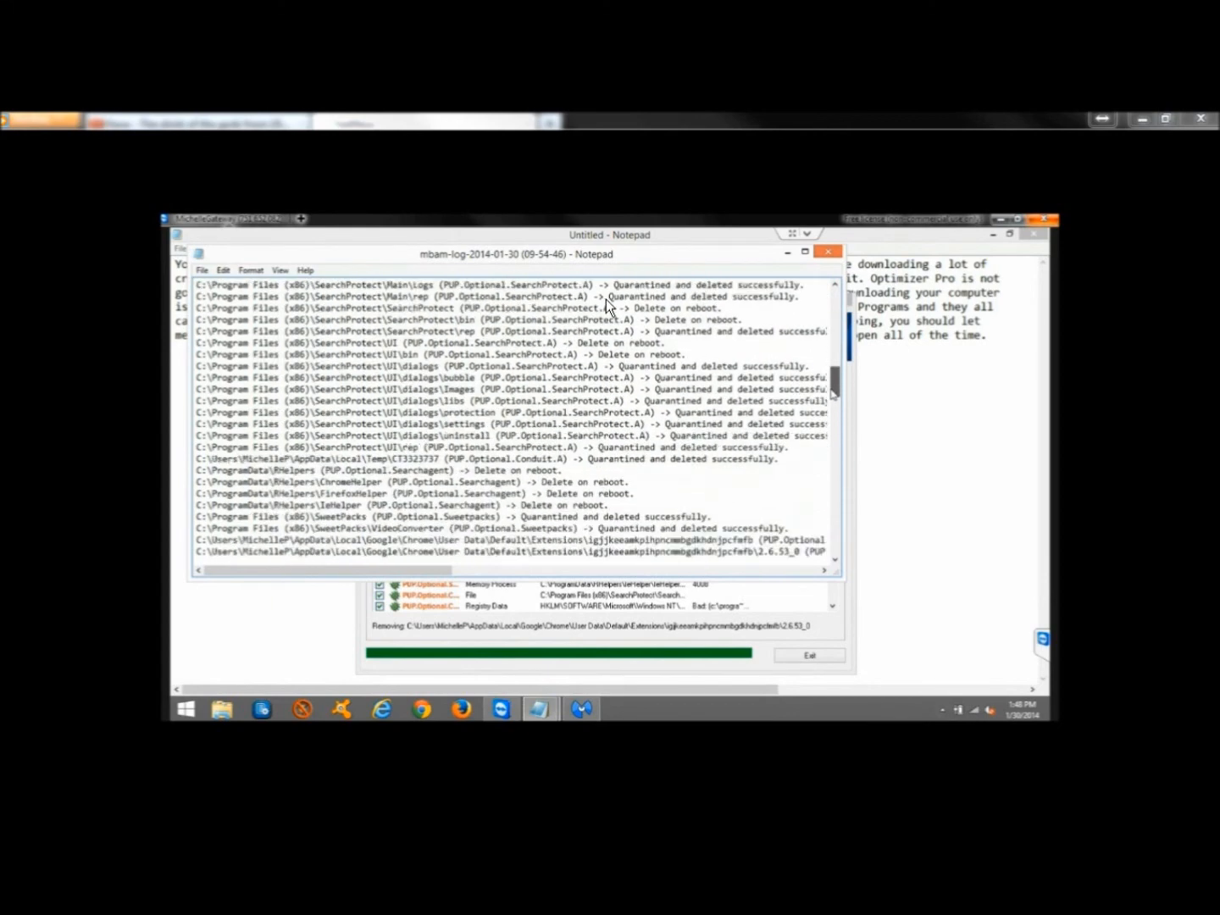